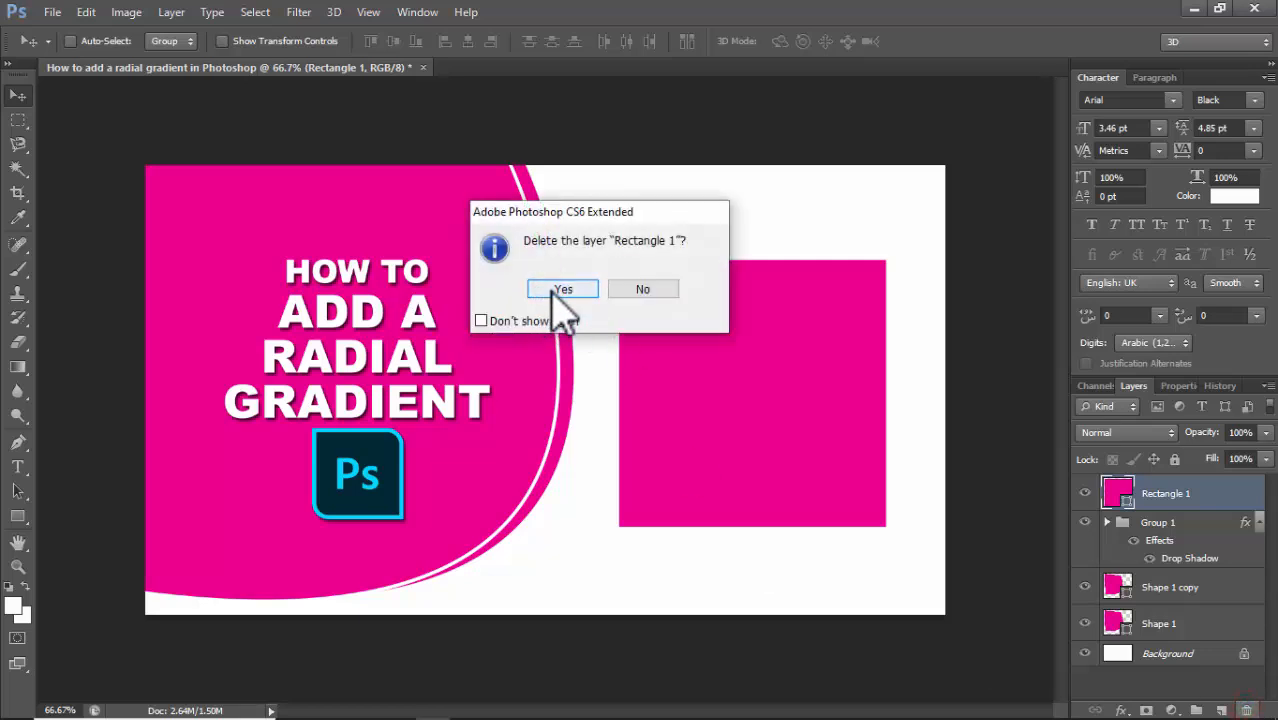
Confirm deleting the pink Rectangle 1 square layer from the thumbnail
click(562, 288)
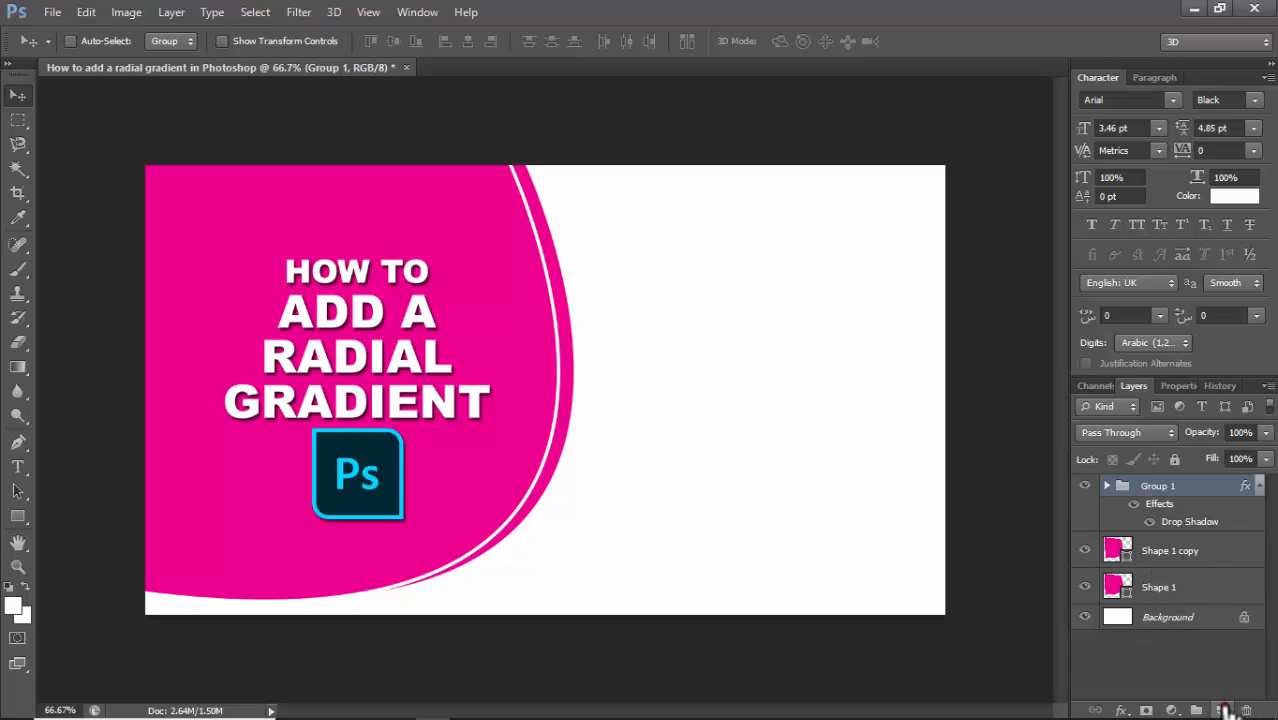
Draw a new pink square with the Rectangle Tool on a new layer, right side
click(18, 516)
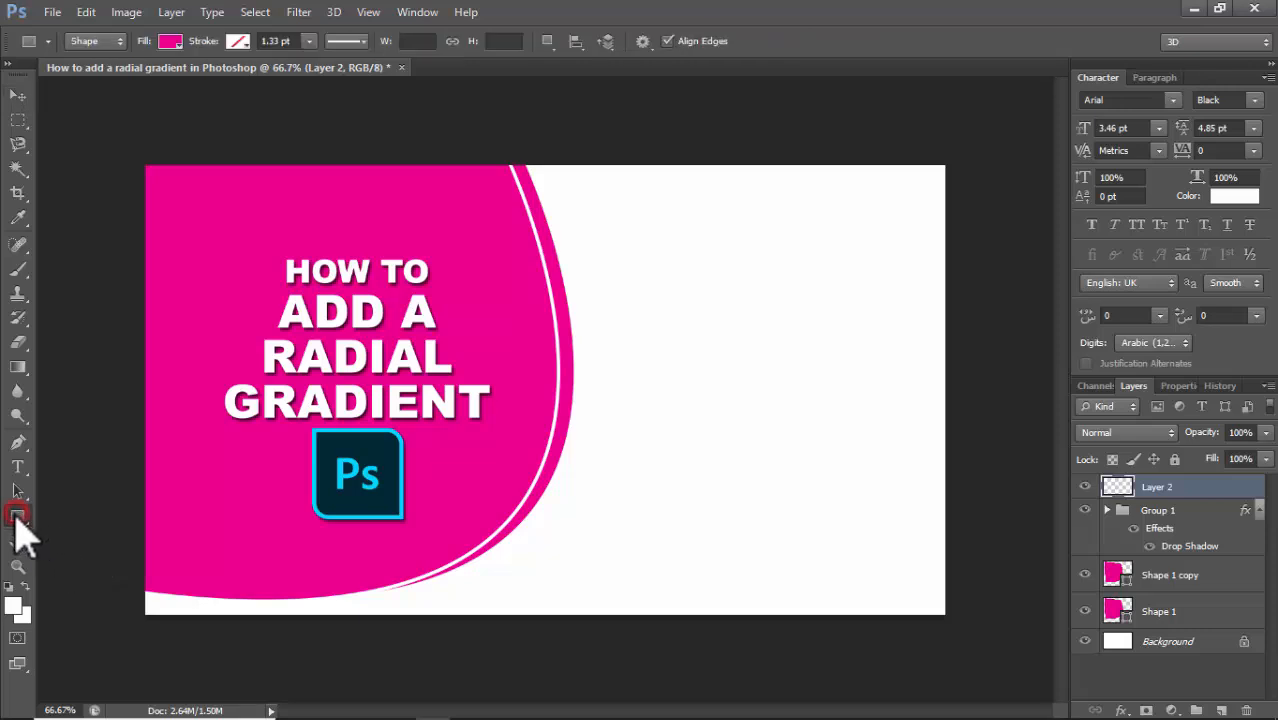
click(18, 516)
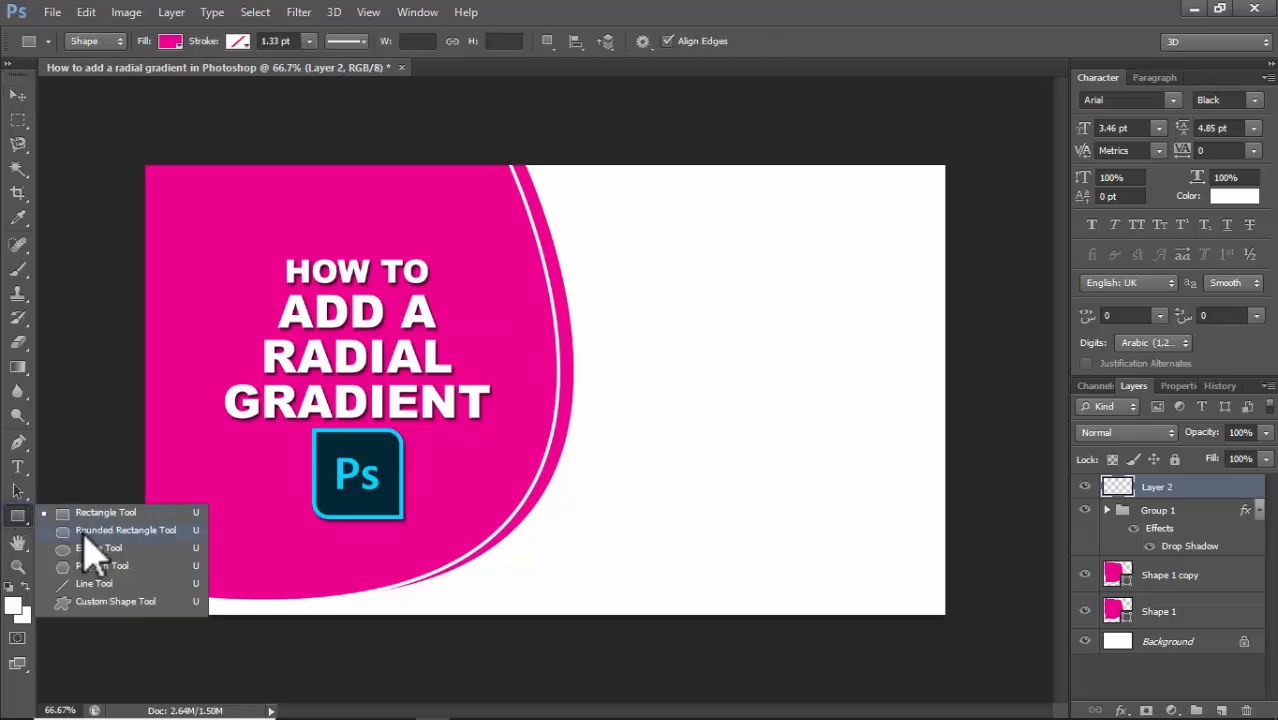
click(98, 548)
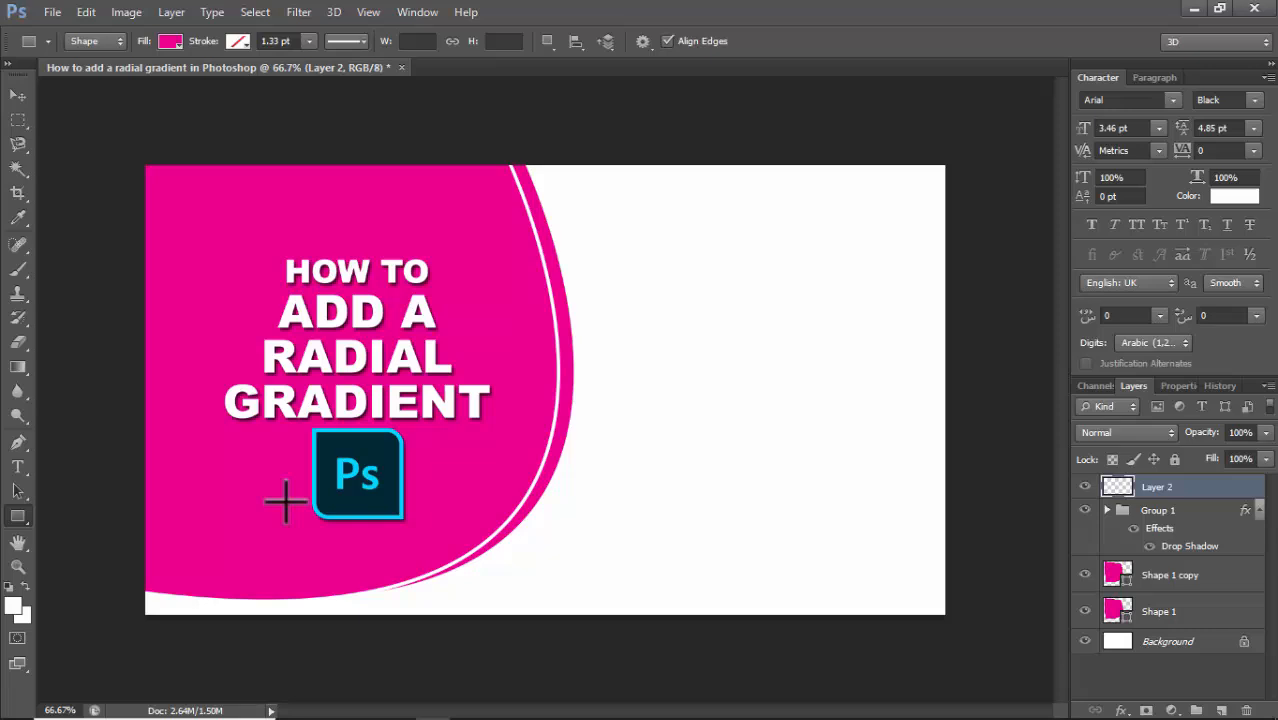
mouse_move(676, 376)
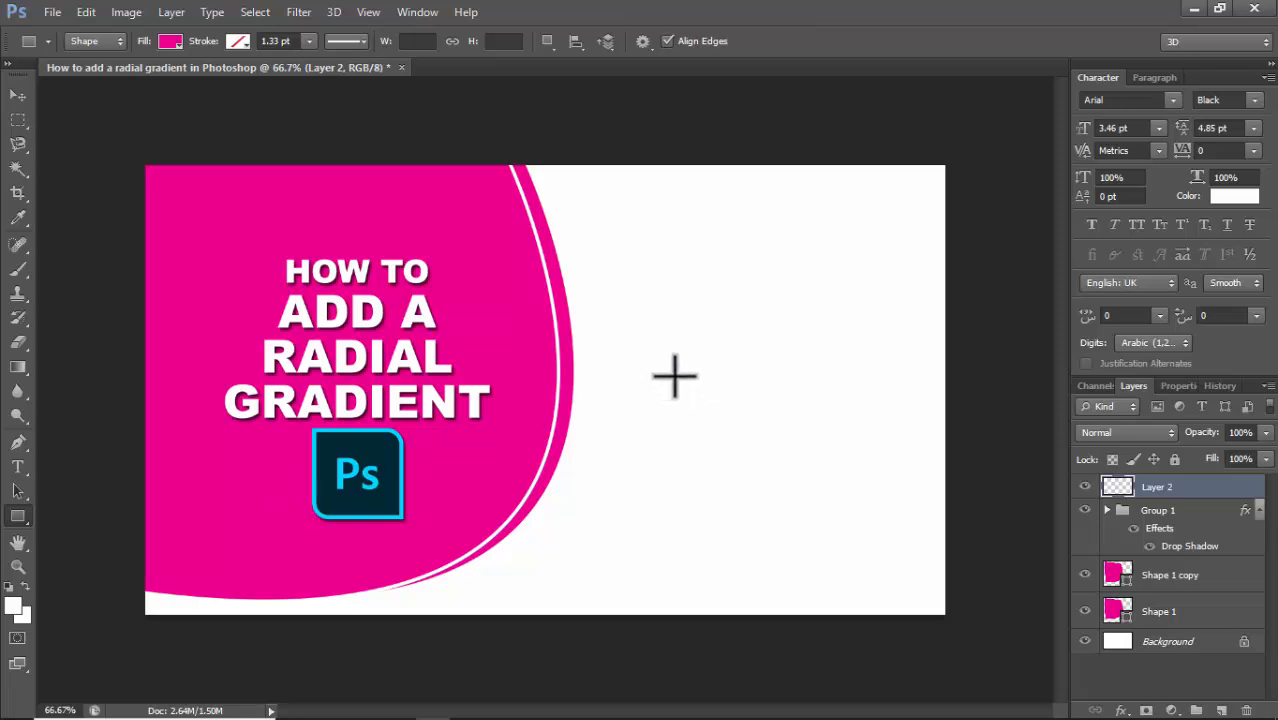
mouse_move(670, 274)
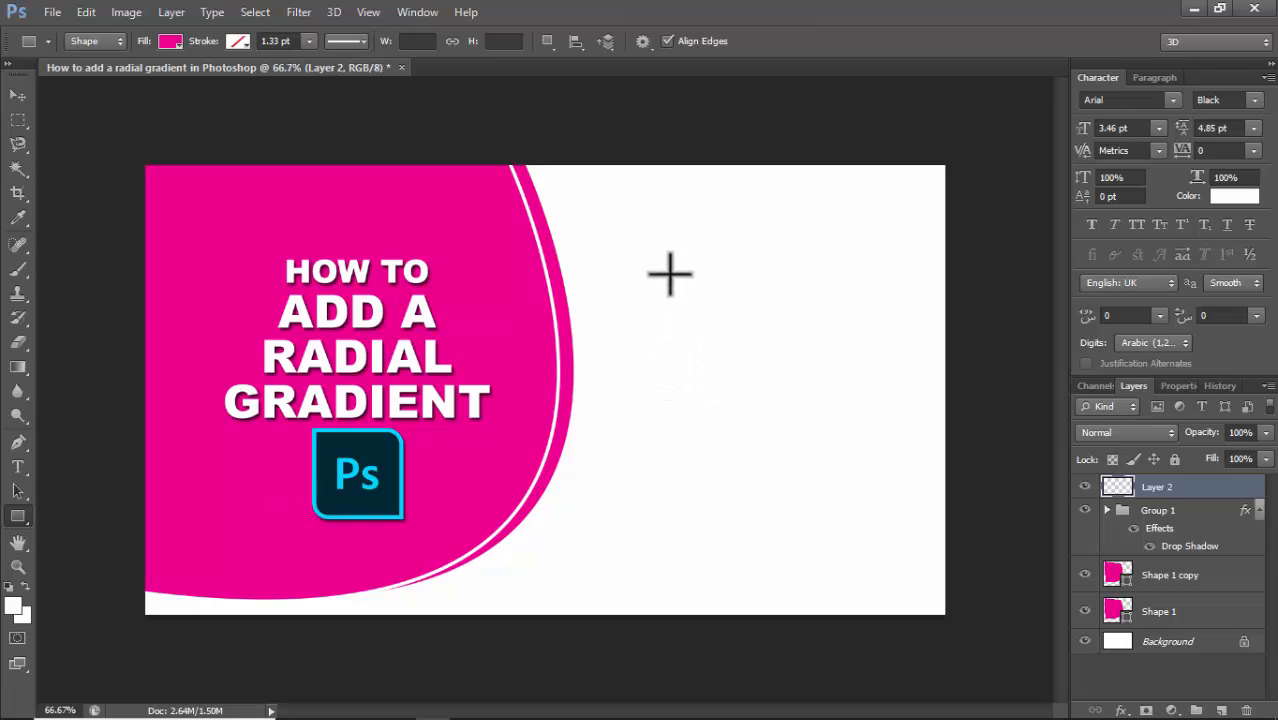
drag(668, 272, 858, 462)
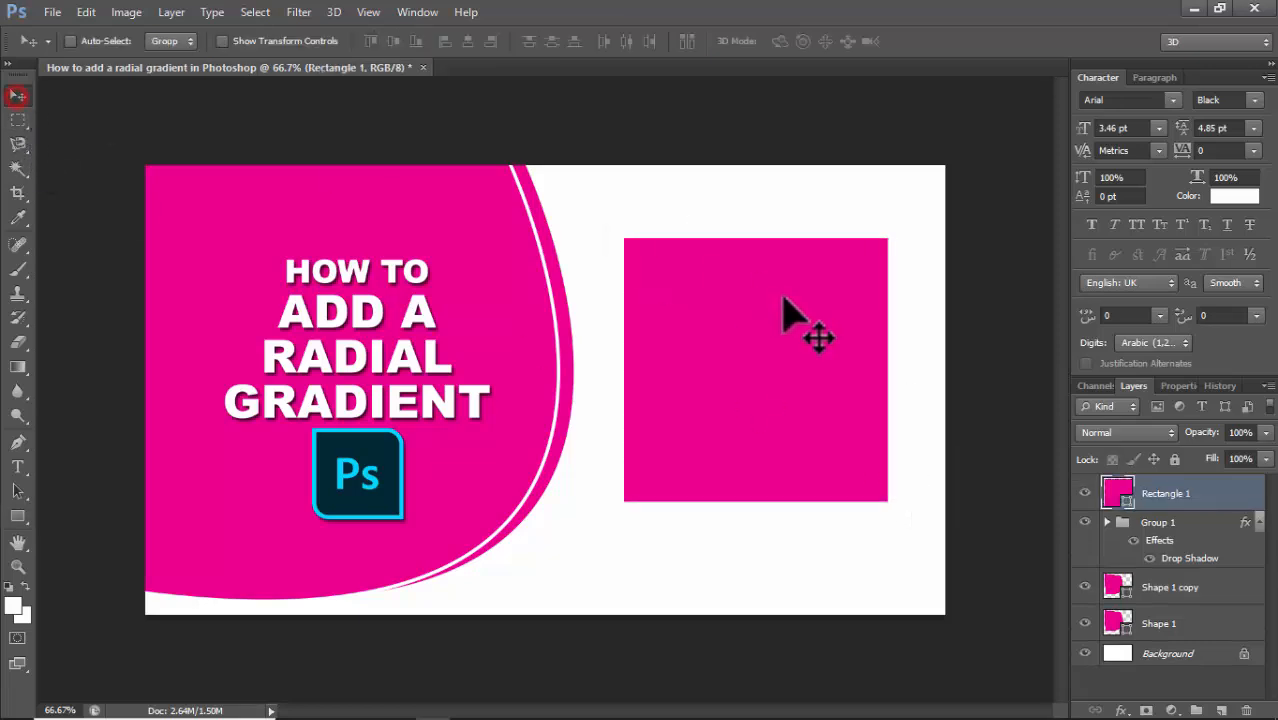
Add a Gradient Overlay effect to Rectangle 1 and bring up its Gradient Editor
click(1122, 710)
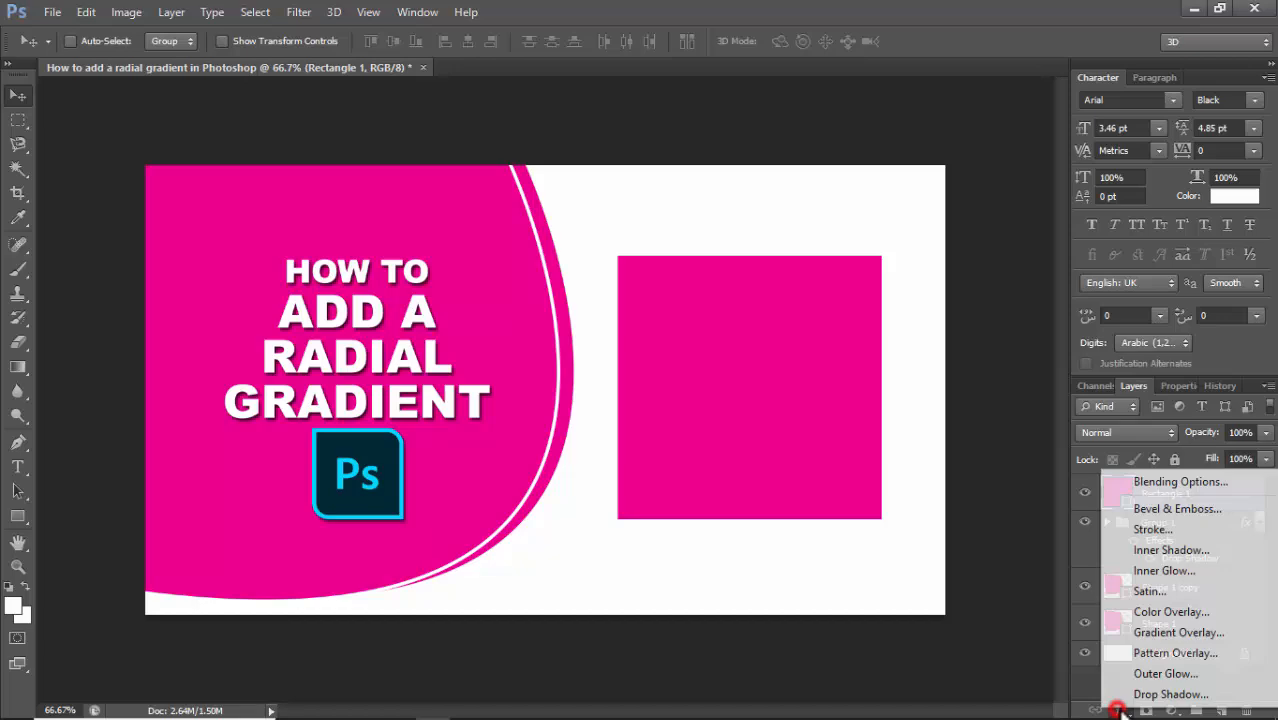
click(1178, 632)
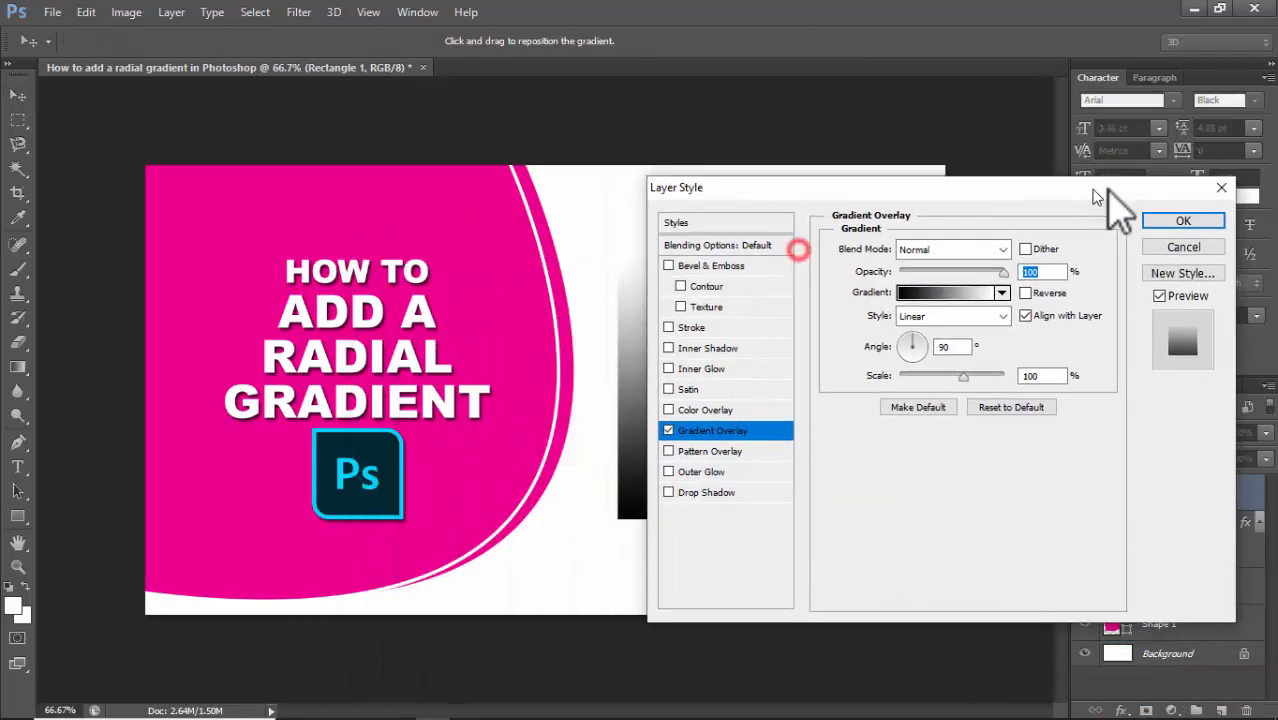
click(1000, 292)
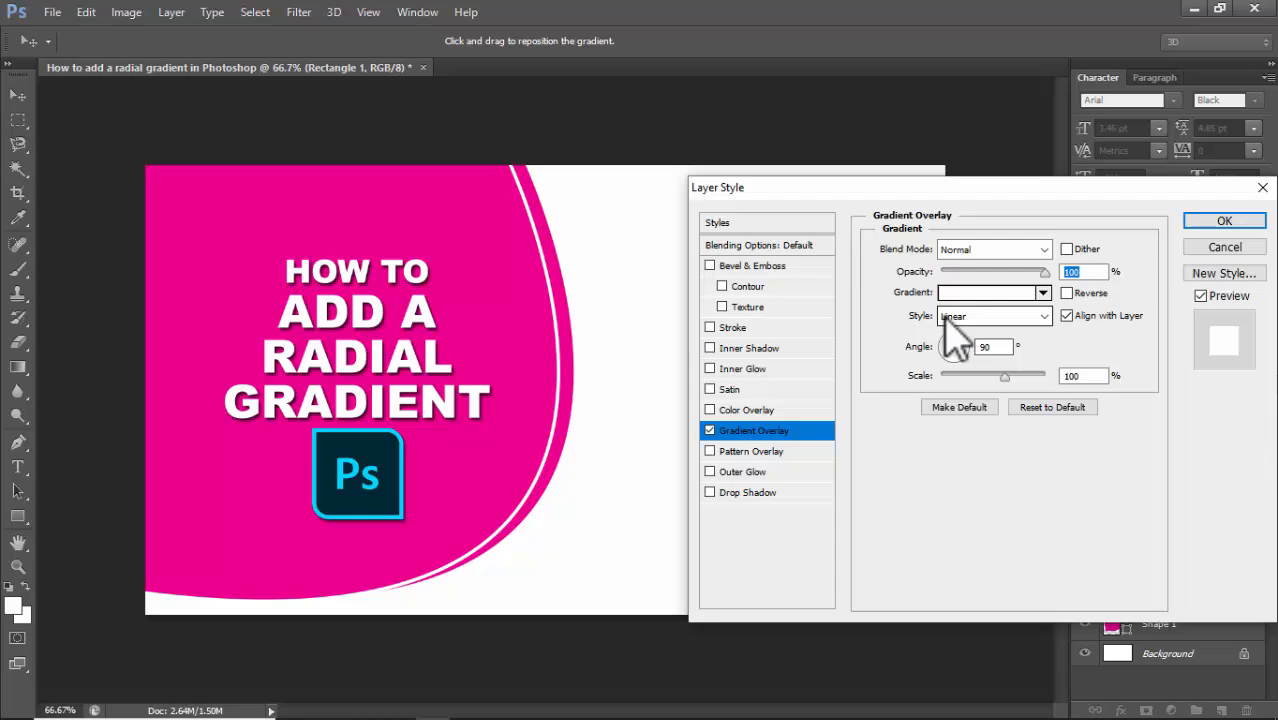
click(988, 292)
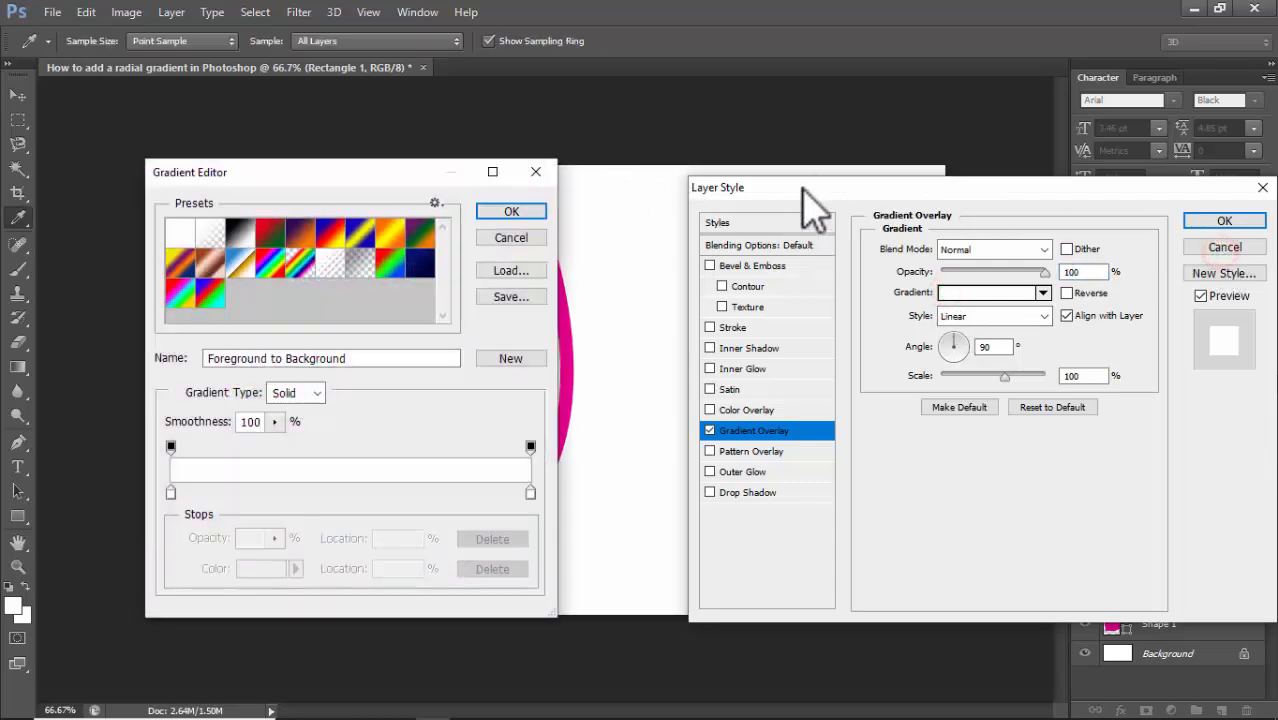
Set the gradient from dark teal #002732 to cyan sampled from the Ps logo
drag(188, 172, 360, 168)
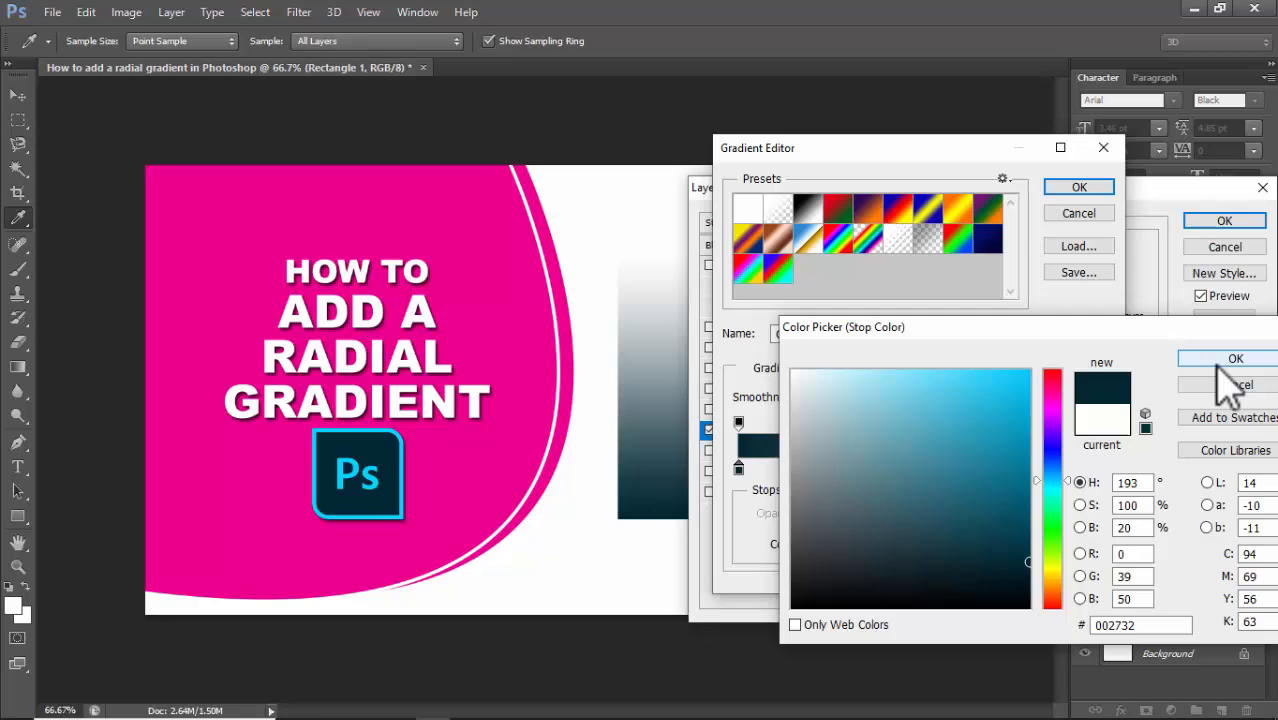
click(1236, 358)
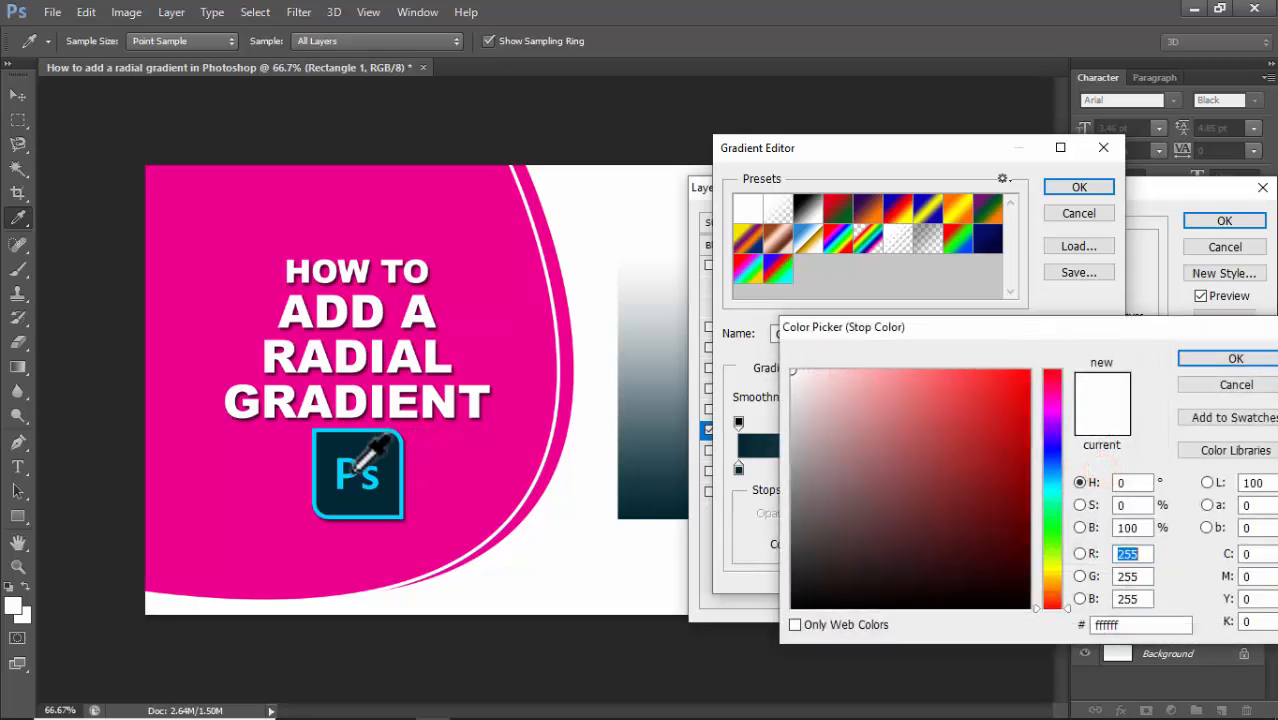
click(1236, 358)
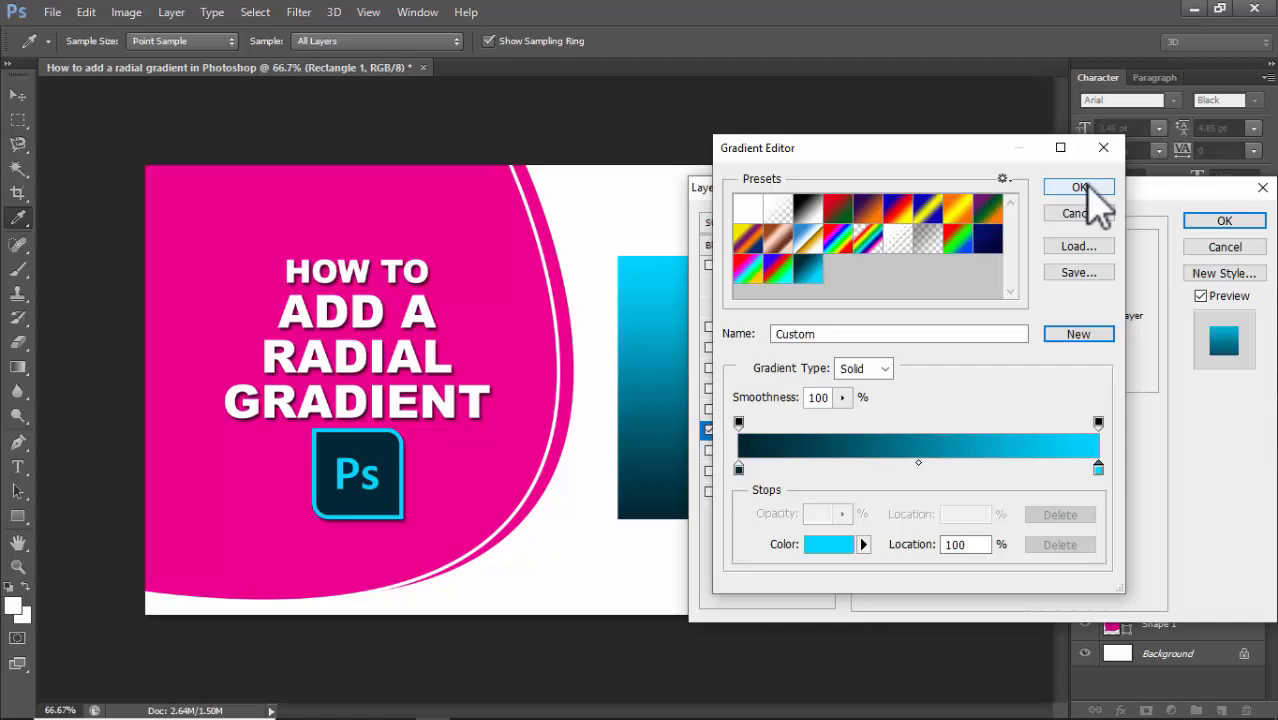
click(1078, 188)
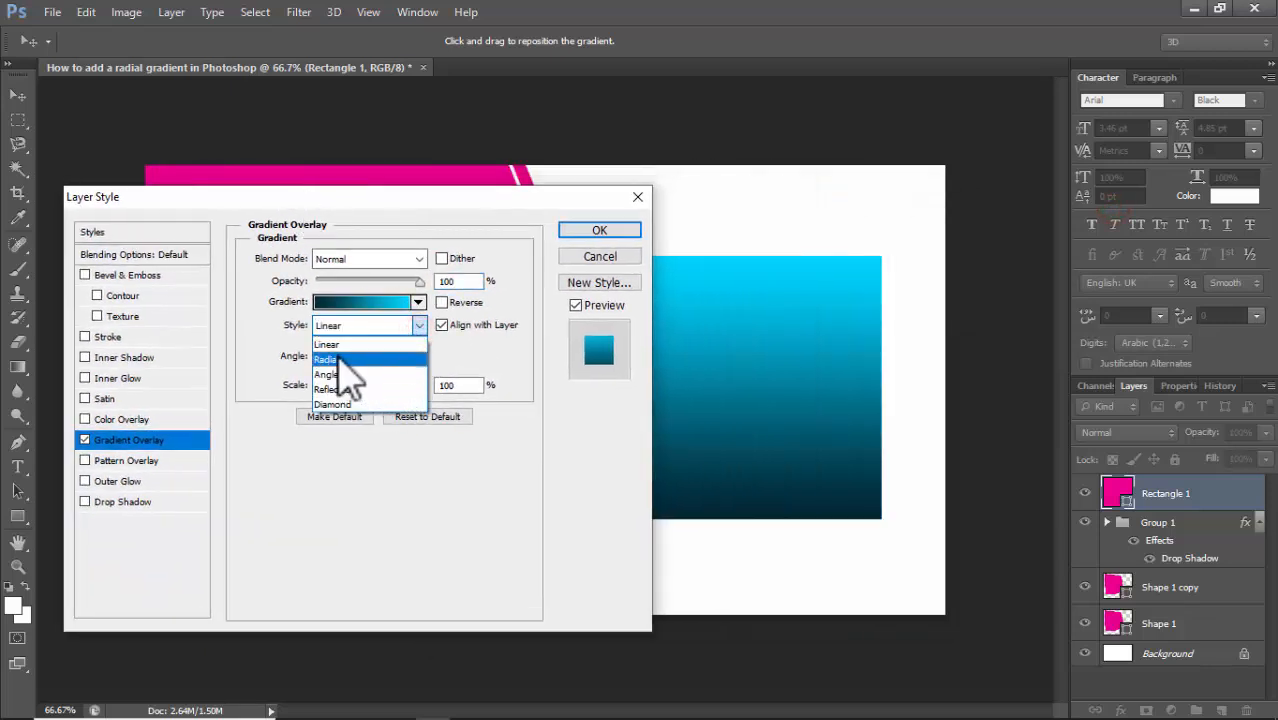
Make the overlay Radial, reversed to a cyan centre, scaled to 122%, and apply it
click(326, 360)
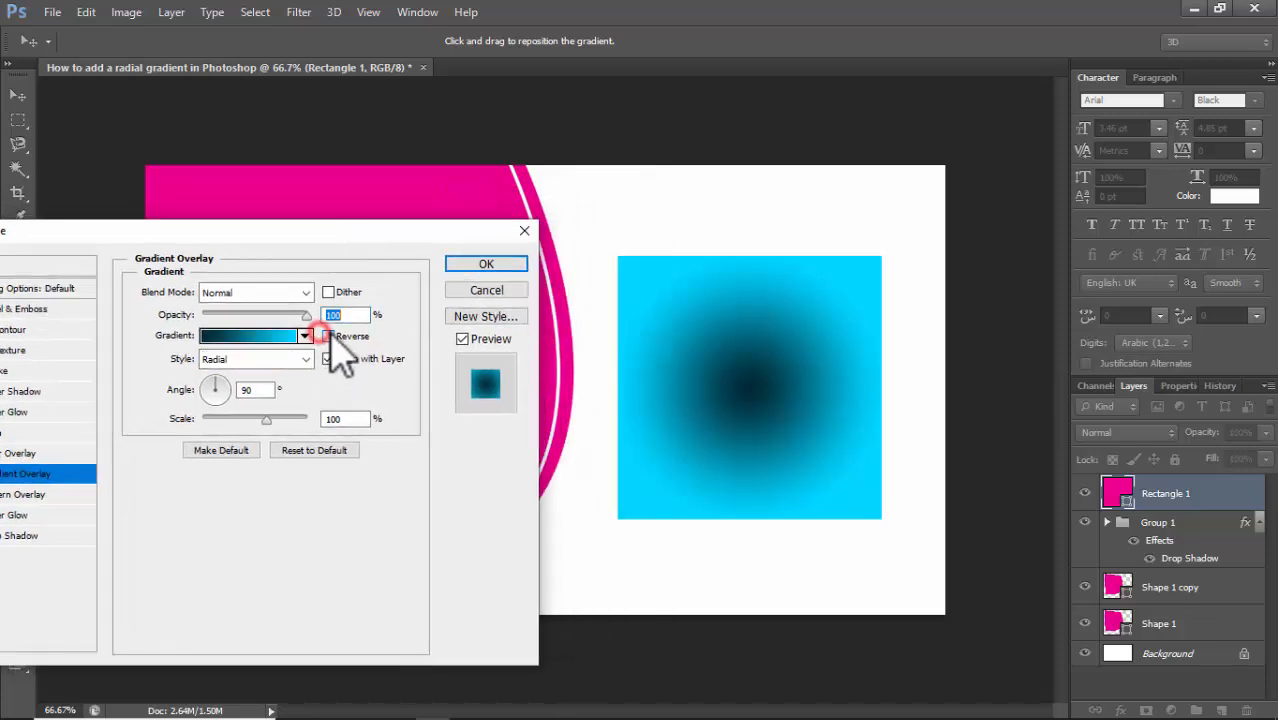
click(328, 336)
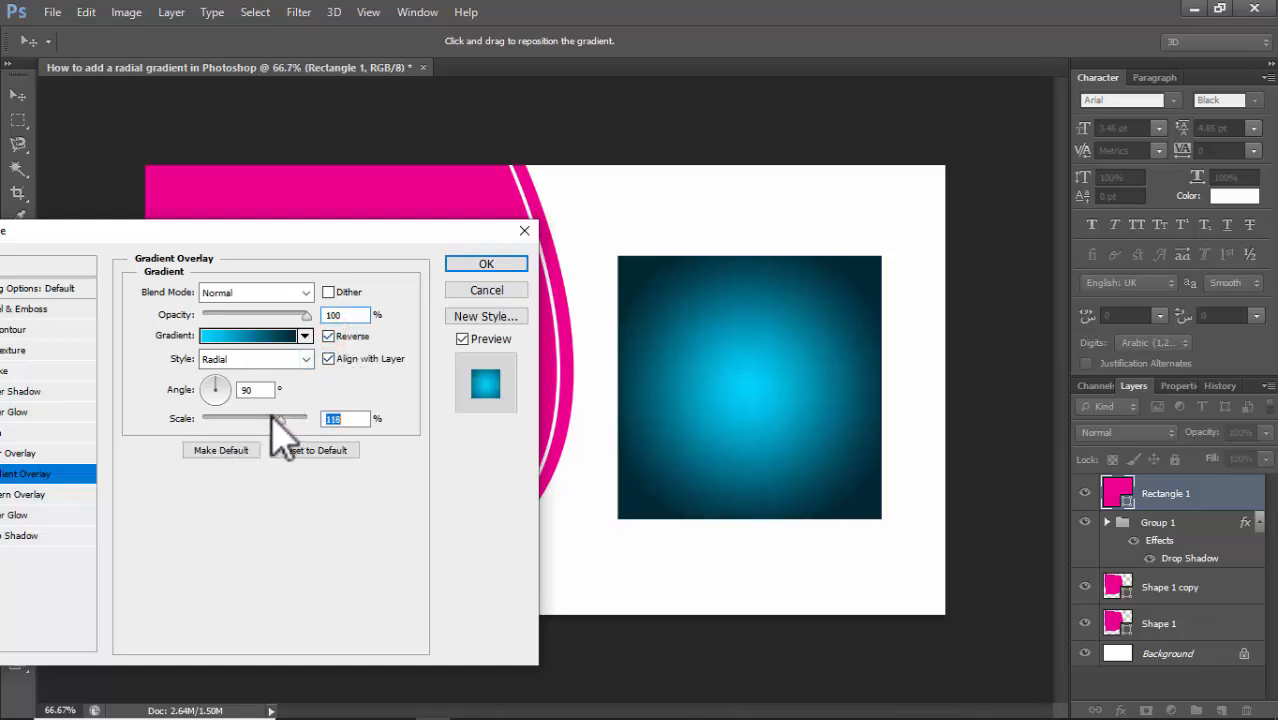
drag(276, 418, 244, 418)
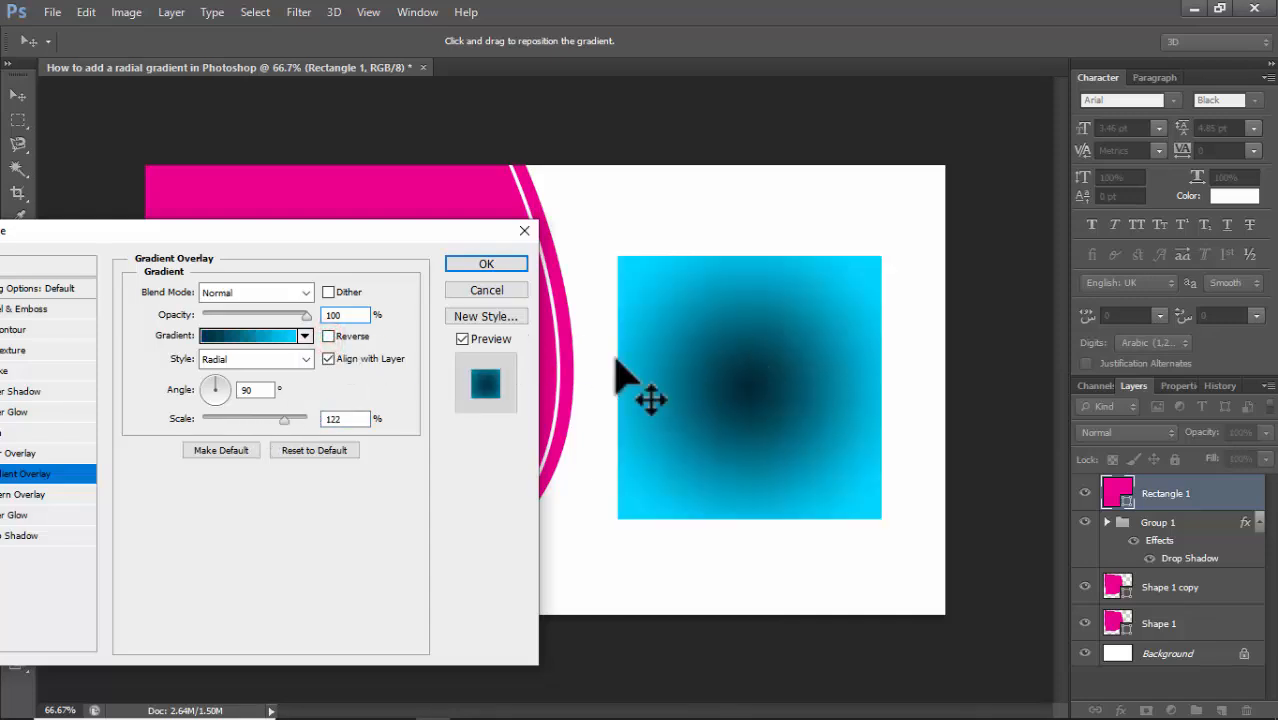
click(328, 336)
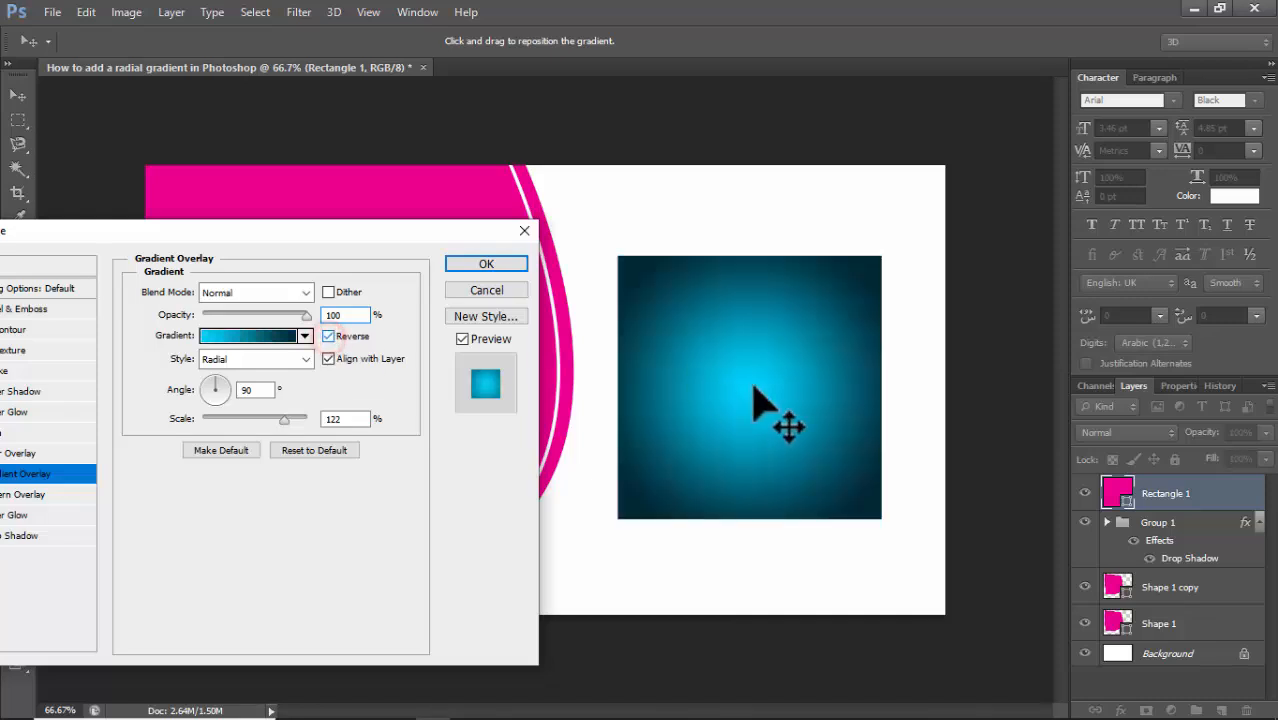
click(486, 264)
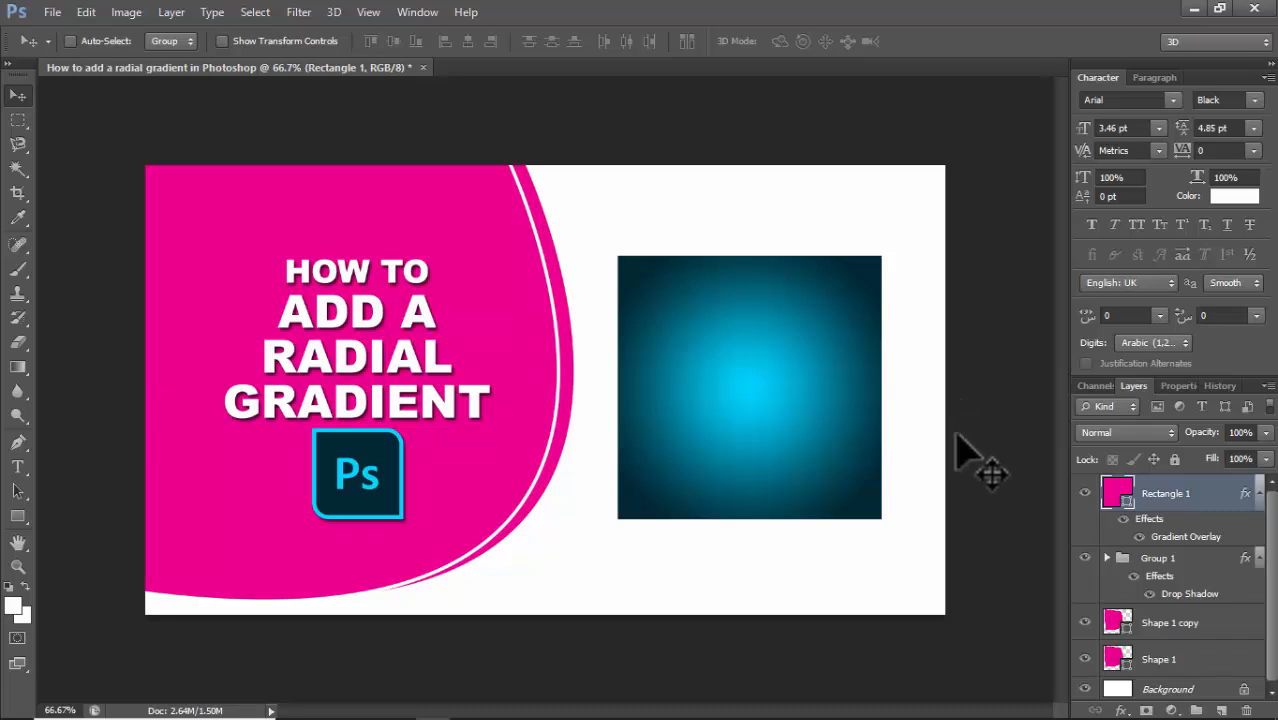
mouse_move(976, 496)
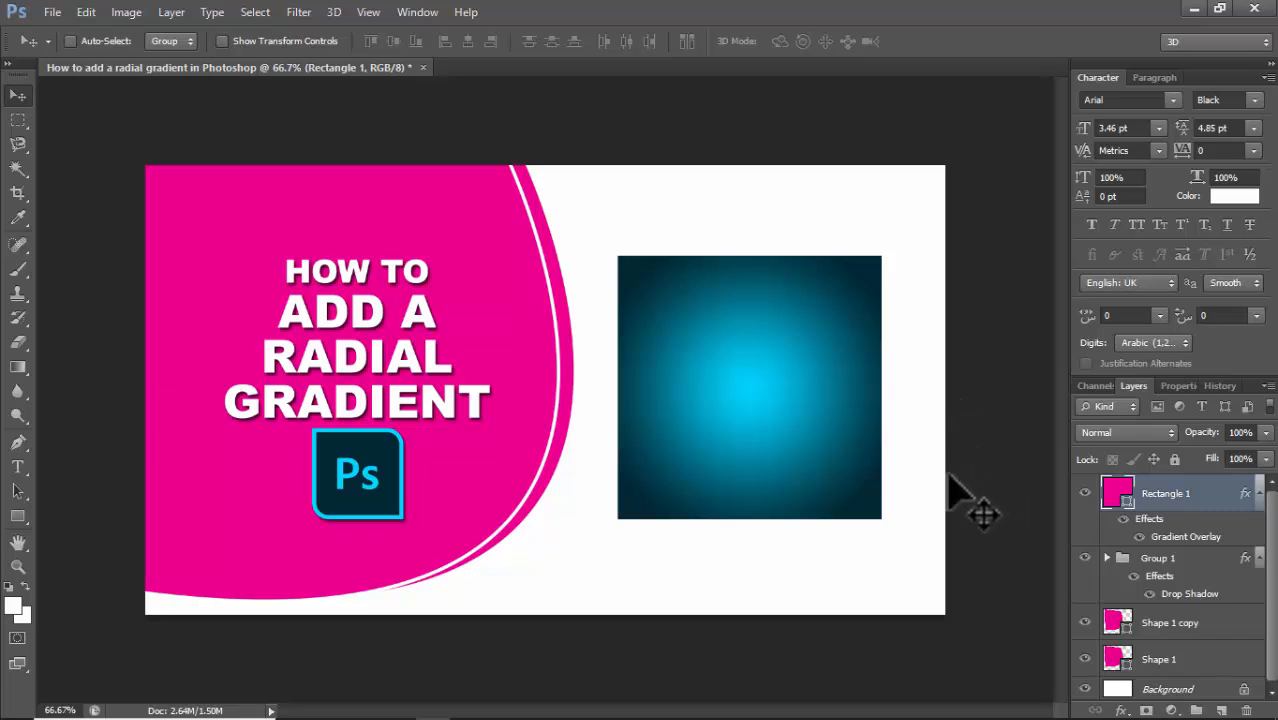